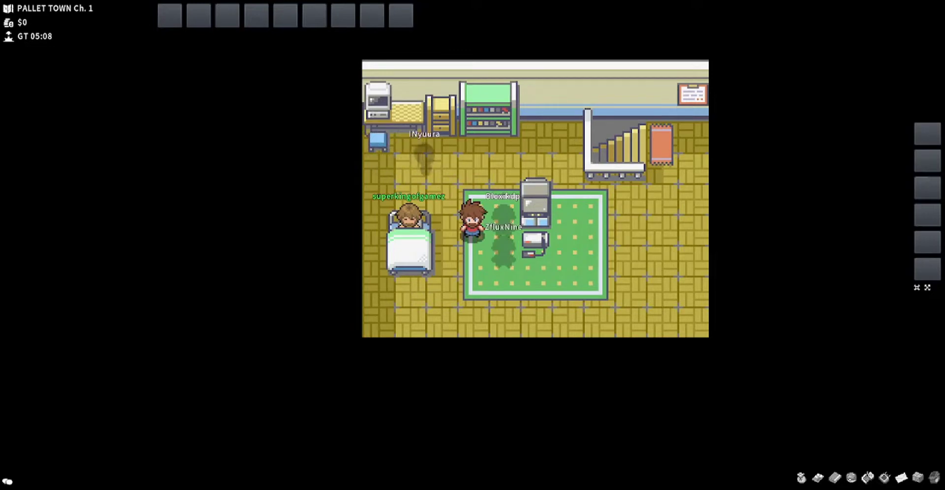
- Walk into Professor Oak's lab and choose Squirtle, a Docile Water-type, as the starter
{"action": "right_click", "coordinate": [468, 227]}
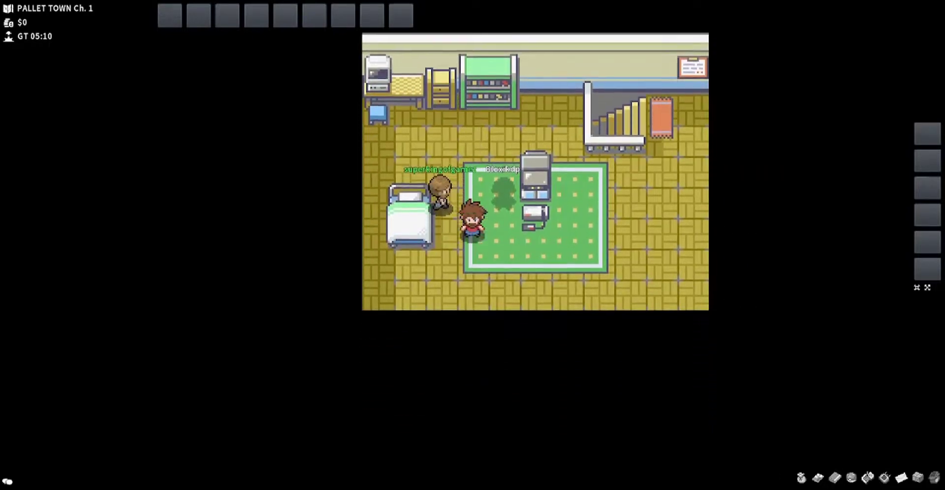
{"action": "key", "text": "up"}
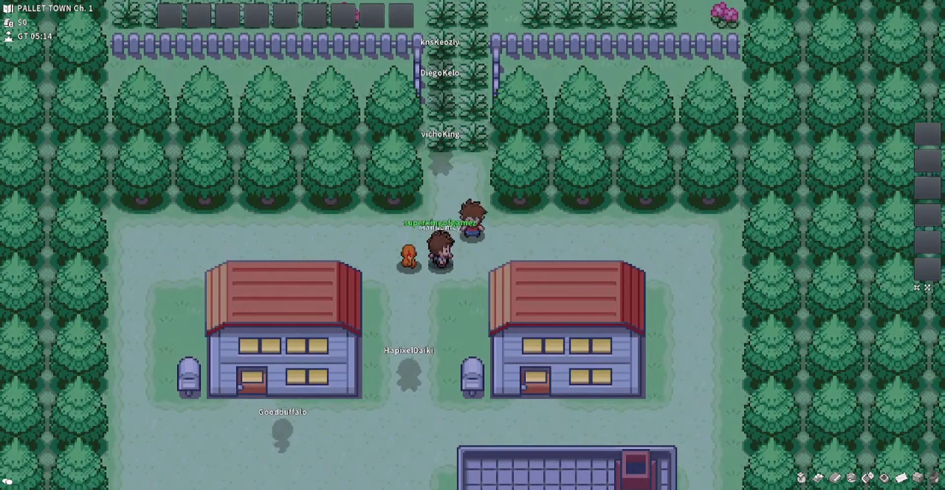
{"action": "key", "text": "up"}
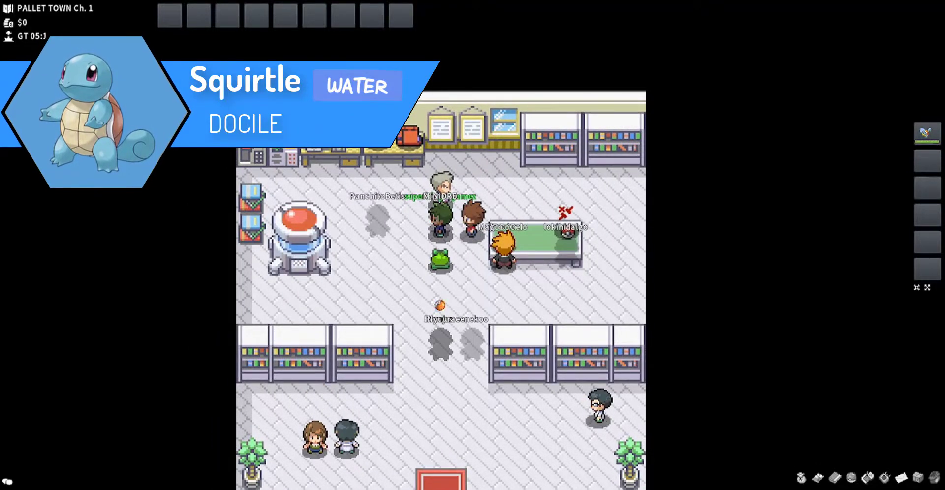
- Show the summary of the party's level 5 Docile Squirtle with 135 XP
{"action": "left_click", "coordinate": [927, 133]}
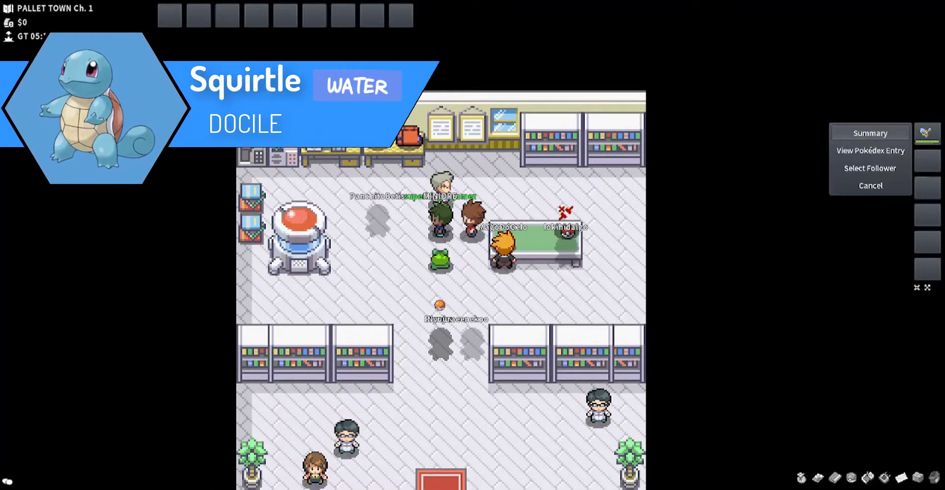
{"action": "left_click", "coordinate": [869, 133]}
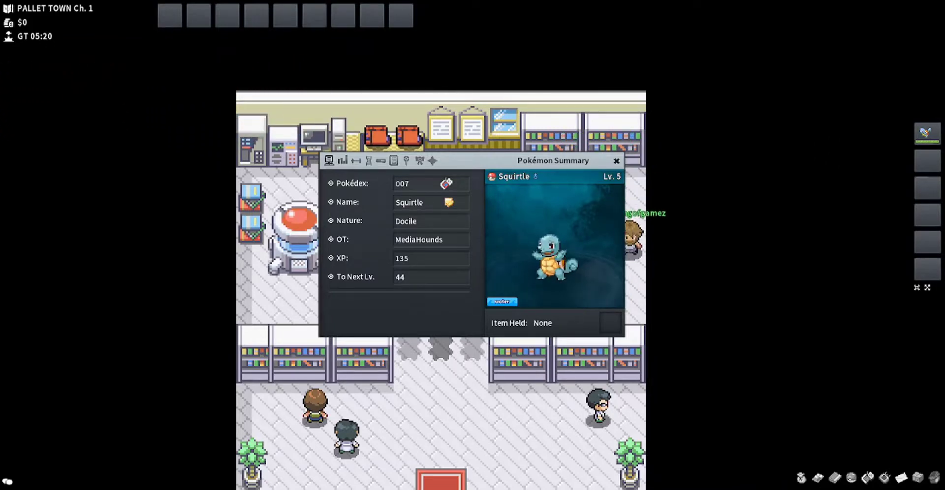
- Review Squirtle's zero EVs, 15-each IVs, and moves Tackle, Water Gun, Tail Whip with Torrent
{"action": "left_click", "coordinate": [342, 161]}
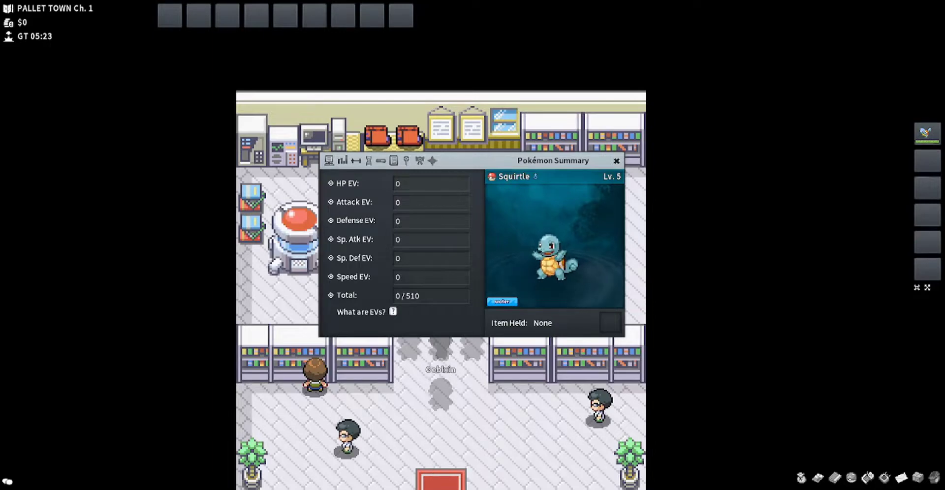
{"action": "left_click", "coordinate": [355, 161]}
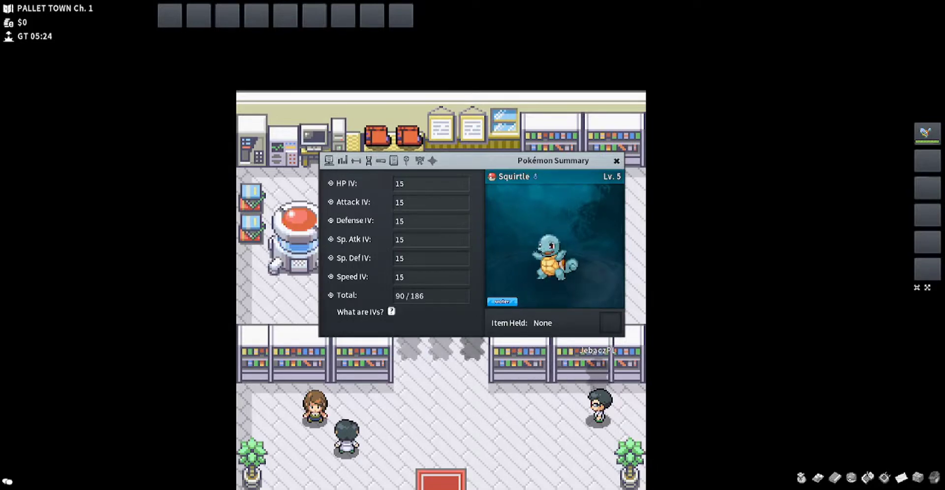
{"action": "left_click", "coordinate": [368, 160]}
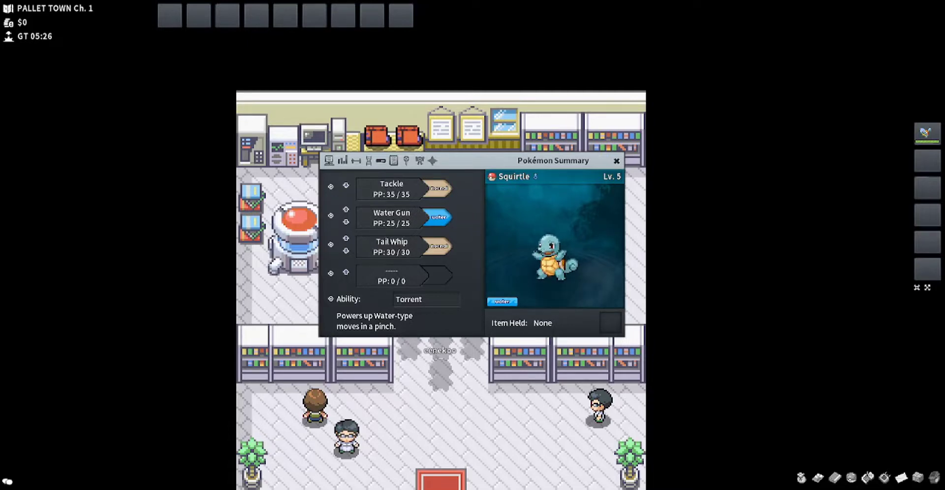
- View Squirtle's met info, contest stats, particles and ribbons pages, then close the summary
{"action": "left_click", "coordinate": [393, 161]}
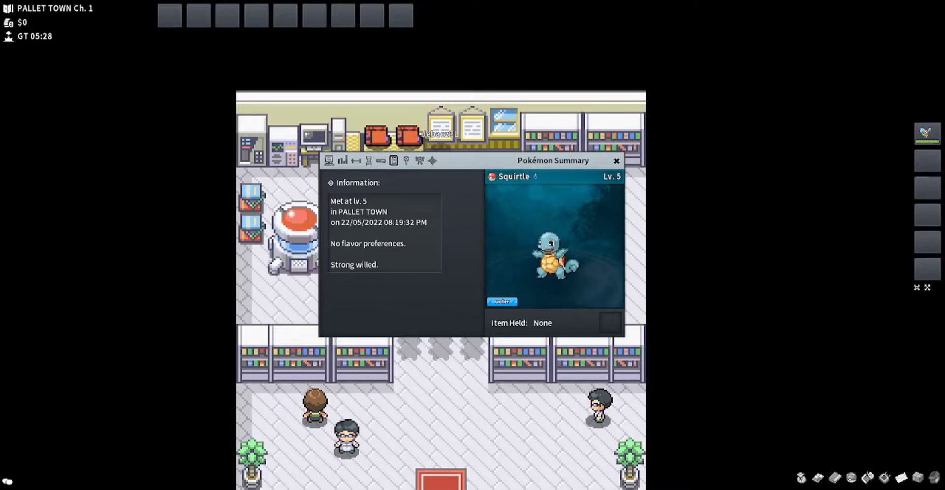
{"action": "left_click", "coordinate": [419, 160]}
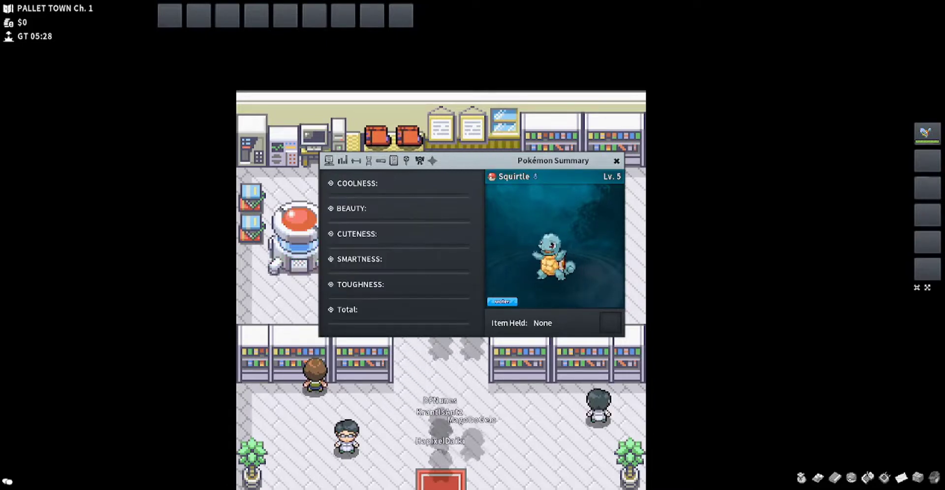
{"action": "left_click", "coordinate": [431, 160]}
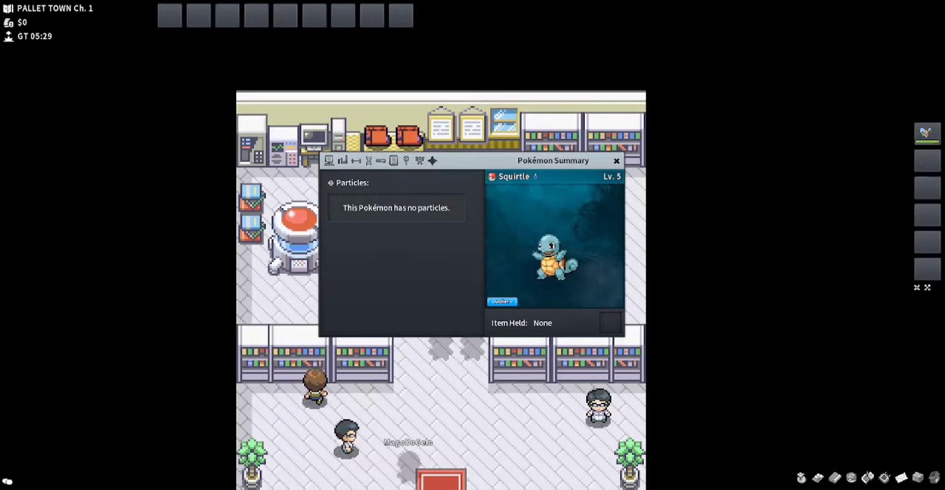
{"action": "left_click", "coordinate": [419, 160]}
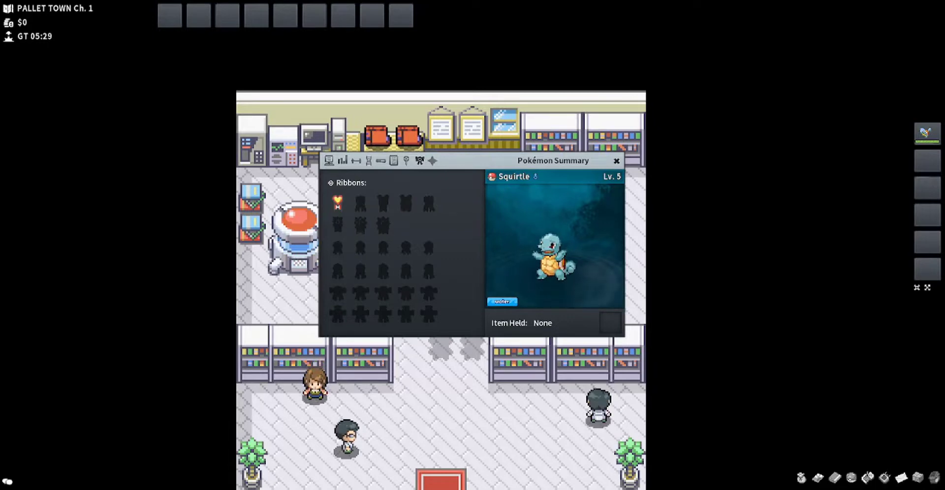
{"action": "left_click", "coordinate": [616, 160]}
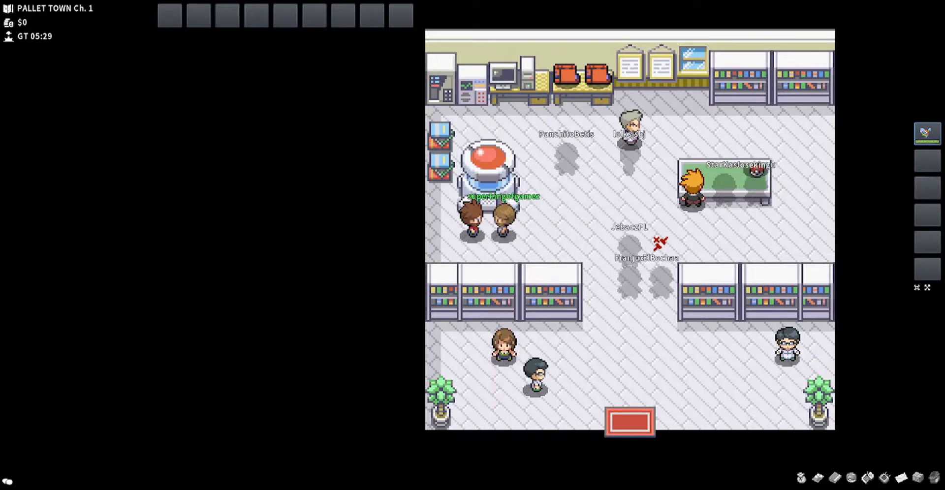
{"action": "right_click", "coordinate": [495, 218]}
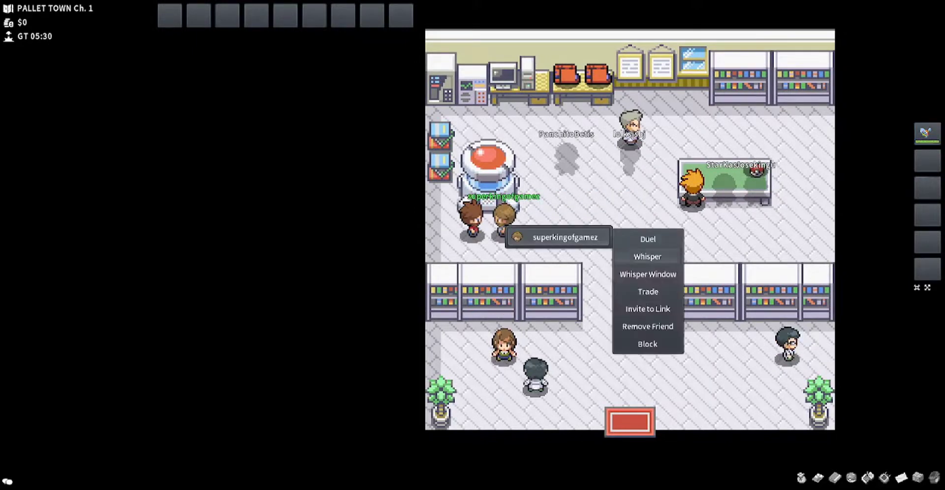
{"action": "left_click", "coordinate": [646, 239]}
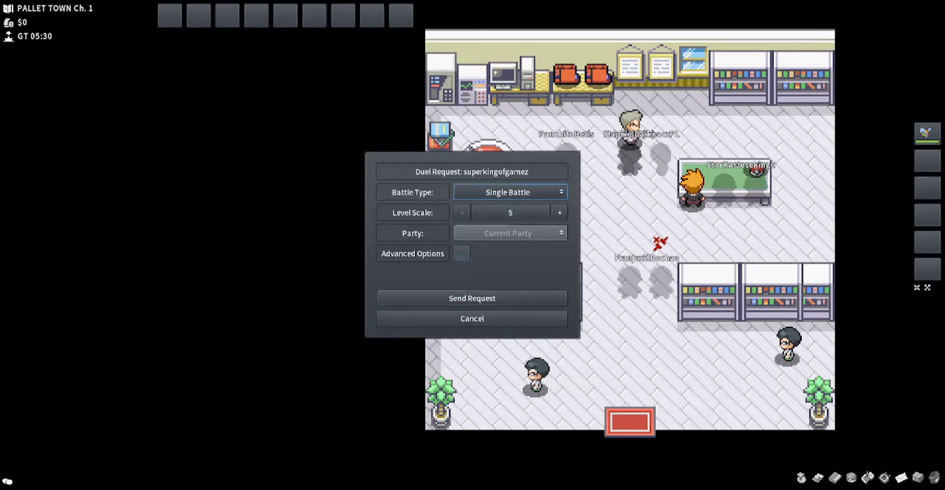
{"action": "left_click", "coordinate": [460, 252]}
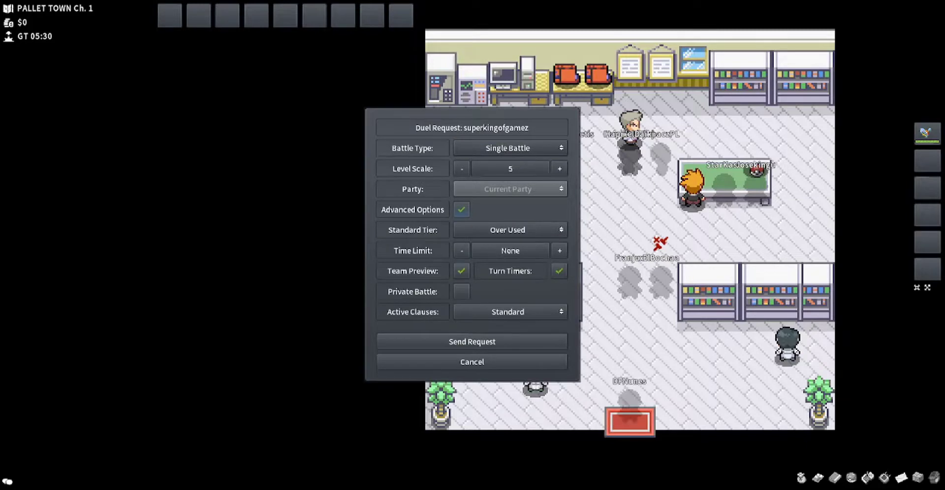
{"action": "left_click", "coordinate": [472, 362]}
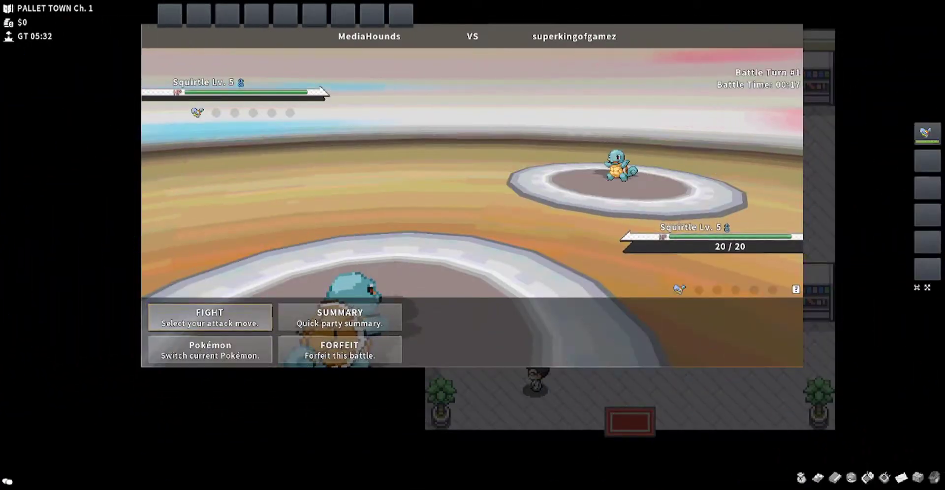
- Attack the opposing level 5 Squirtle with Tail Whip until the duel ends
{"action": "left_click", "coordinate": [208, 317]}
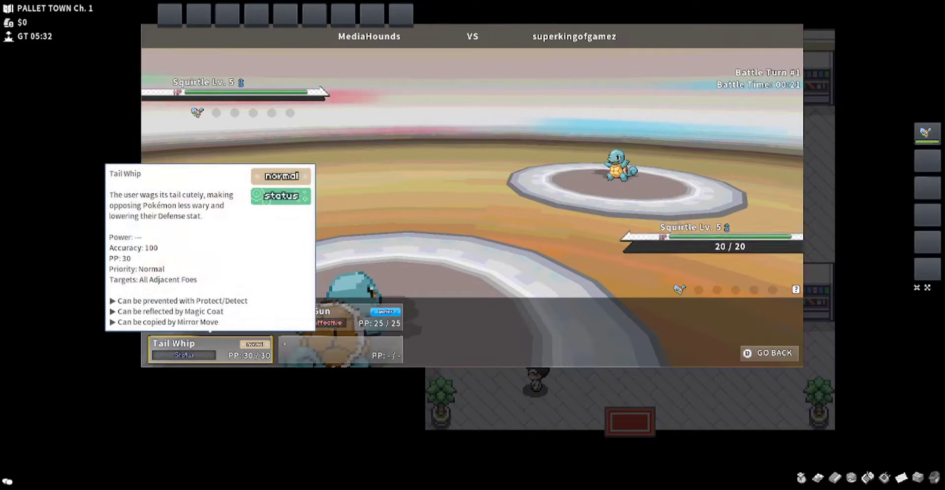
{"action": "left_click", "coordinate": [211, 349]}
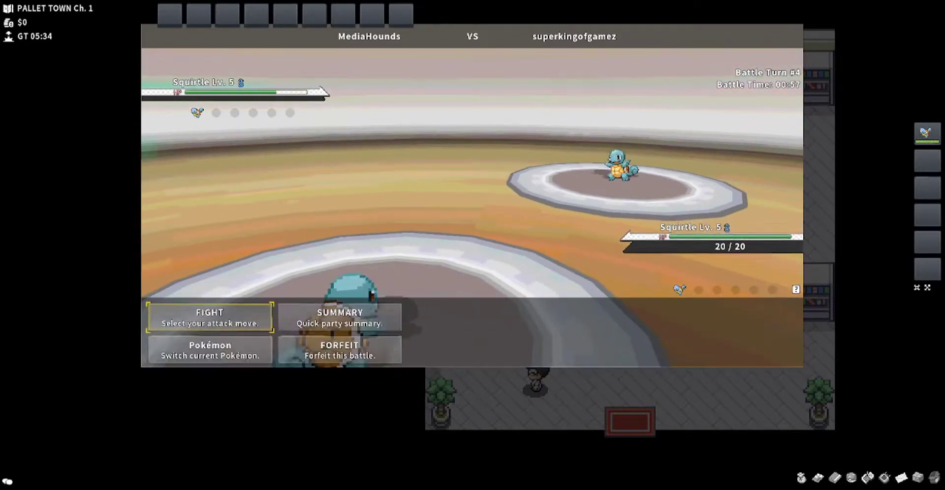
{"action": "left_click", "coordinate": [209, 317]}
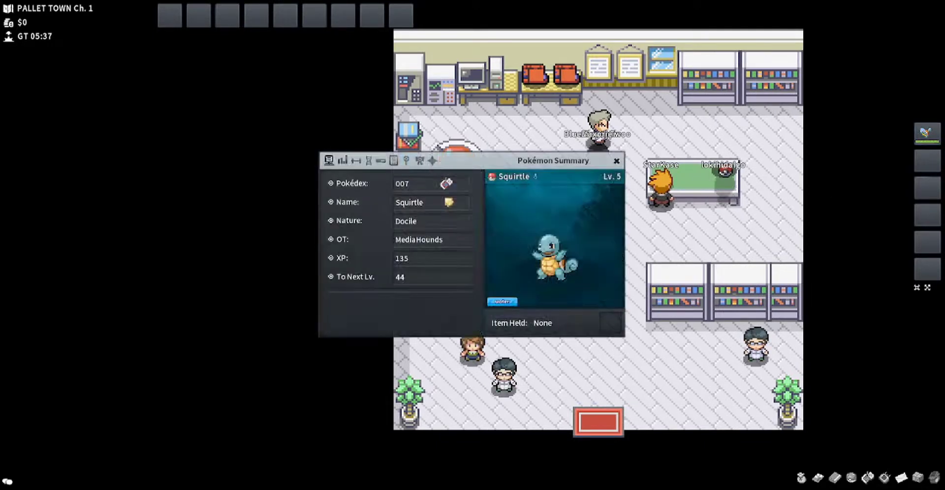
- Check Squirtle's EVs, IVs, moves, stats and basic details, then close the summary
{"action": "left_click", "coordinate": [342, 160]}
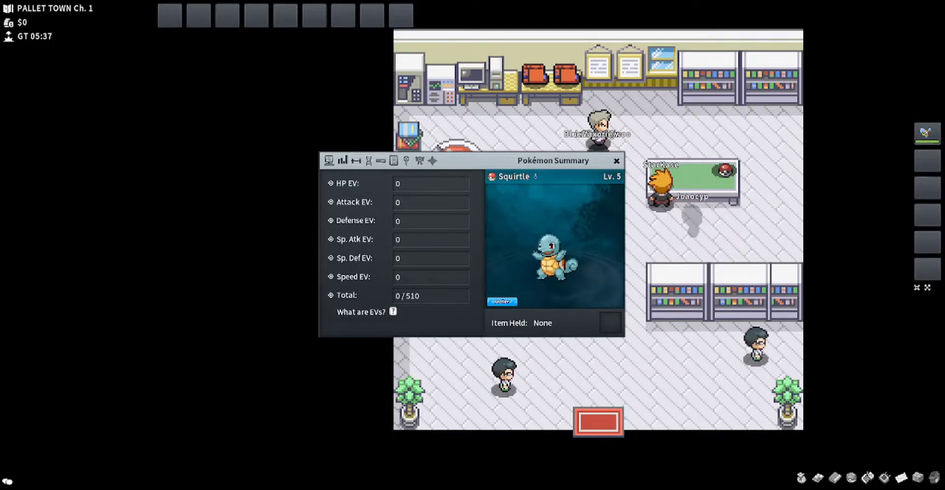
{"action": "left_click", "coordinate": [355, 161]}
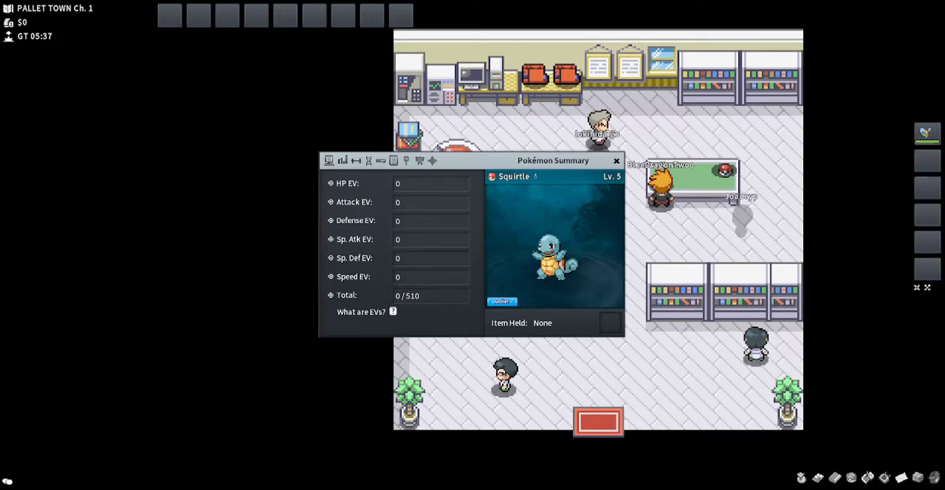
{"action": "left_click", "coordinate": [342, 160]}
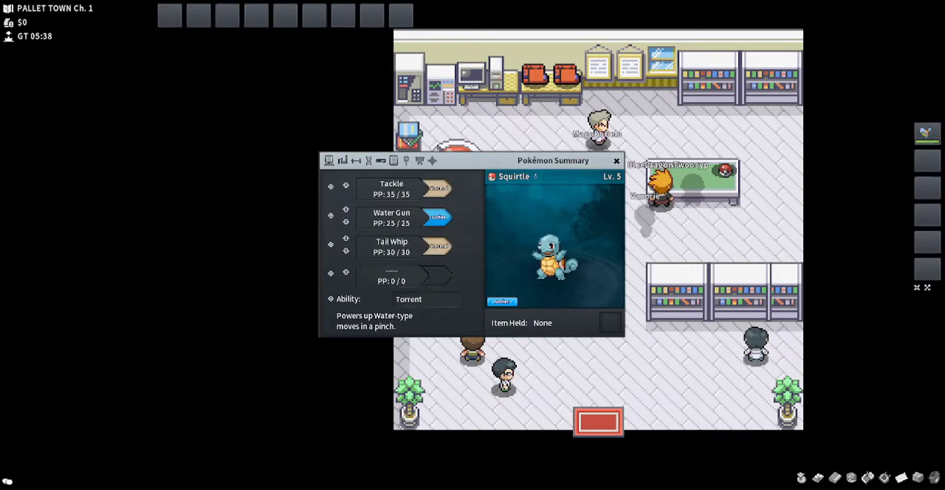
{"action": "left_click", "coordinate": [342, 160]}
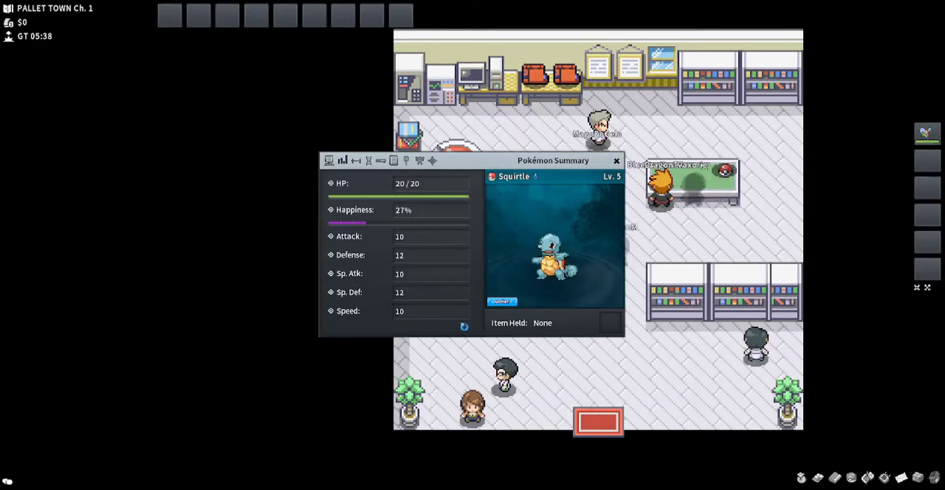
{"action": "left_click", "coordinate": [328, 160]}
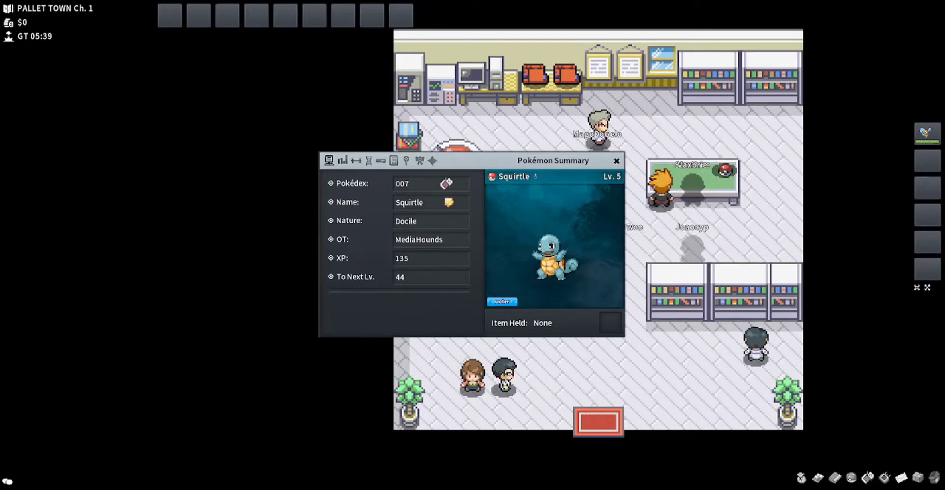
{"action": "left_click", "coordinate": [343, 161]}
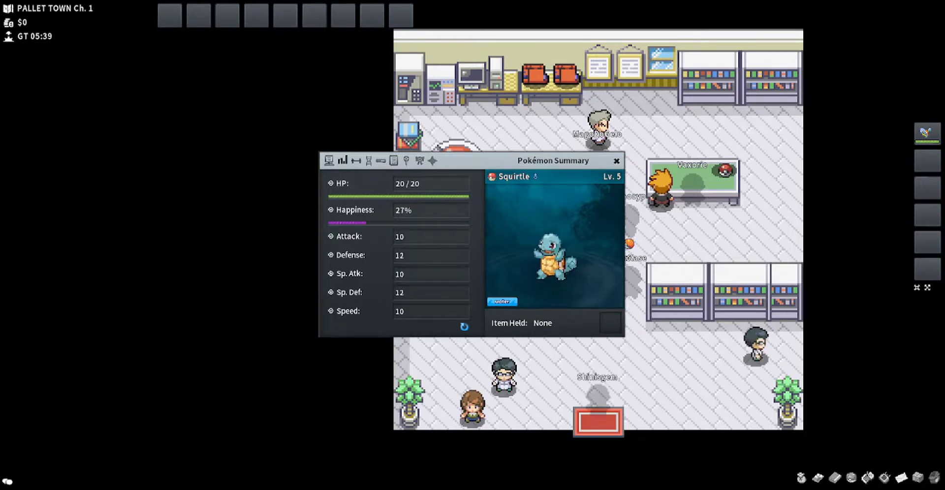
{"action": "left_click", "coordinate": [616, 162]}
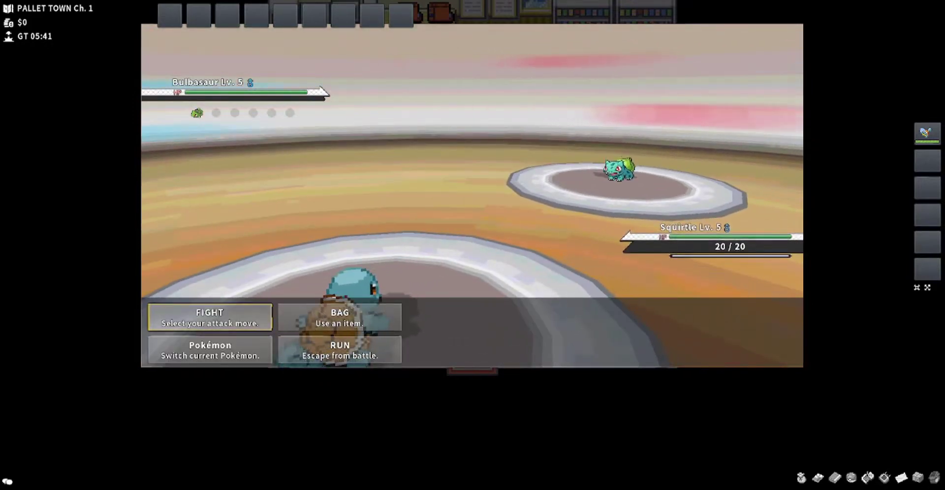
- Attack the wild level 5 Bulbasaur with Squirtle until it is defeated
{"action": "left_click", "coordinate": [209, 317]}
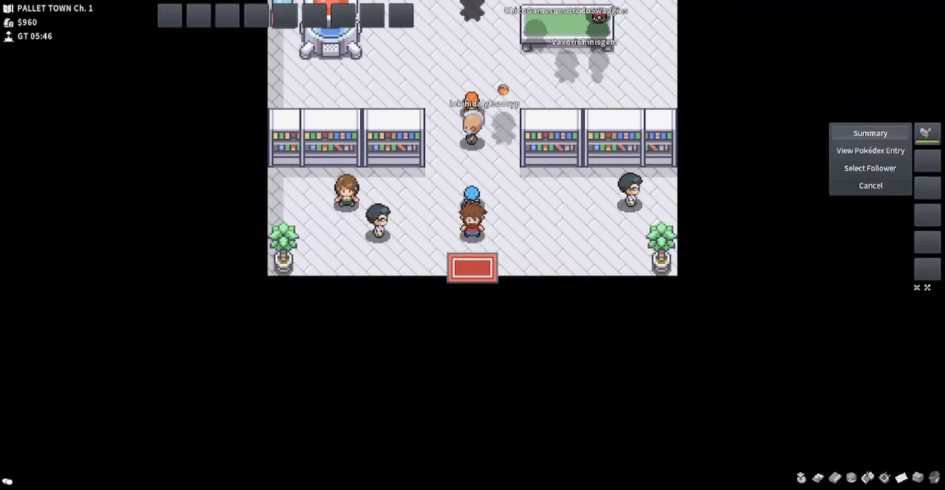
- View Squirtle's Pokédex entry and scroll through its learnable moves list
{"action": "left_click", "coordinate": [868, 150]}
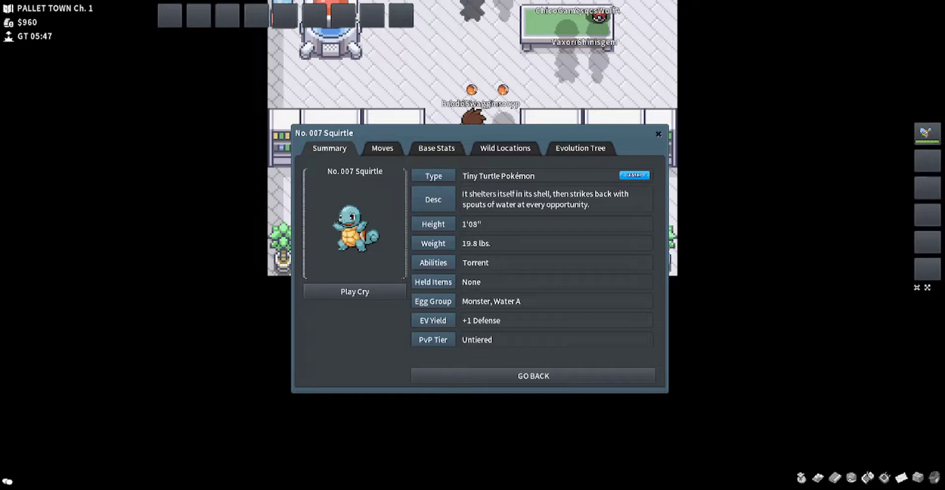
{"action": "left_click", "coordinate": [382, 149]}
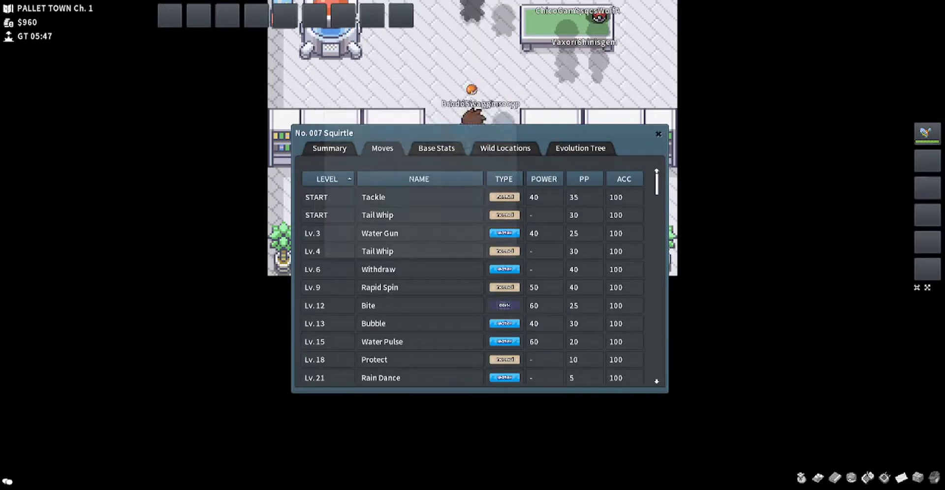
{"action": "scroll", "scroll_direction": "down", "scroll_amount": 3}
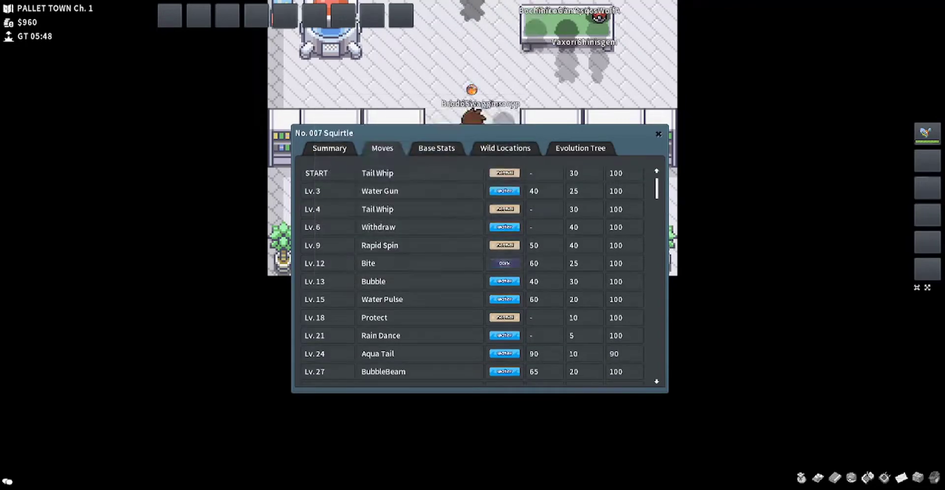
{"action": "scroll", "scroll_direction": "down", "scroll_amount": 3}
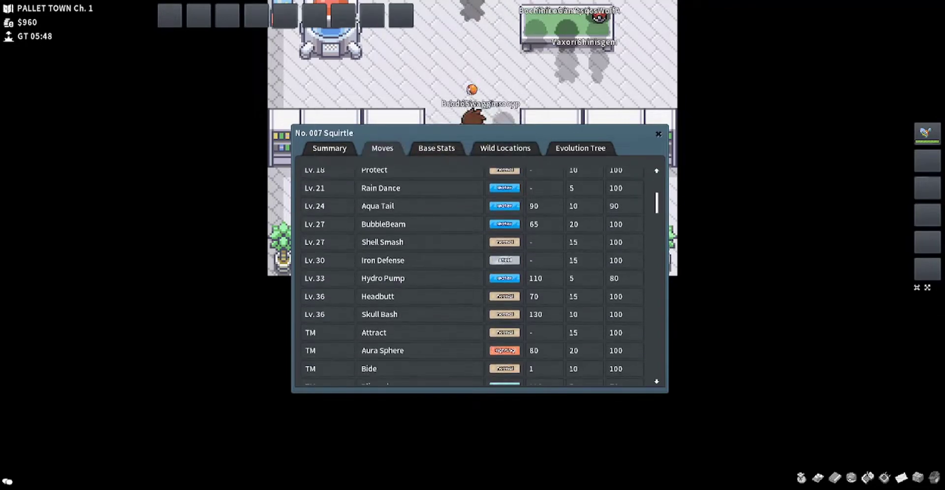
{"action": "scroll", "scroll_direction": "up", "scroll_amount": 3}
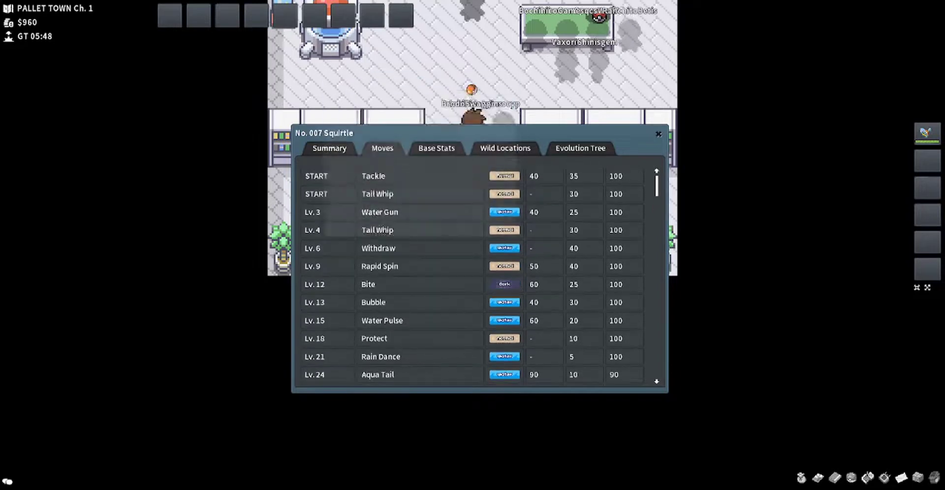
- Check Squirtle's wild locations and evolution tree, then close the Pokédex entry
{"action": "left_click", "coordinate": [504, 149]}
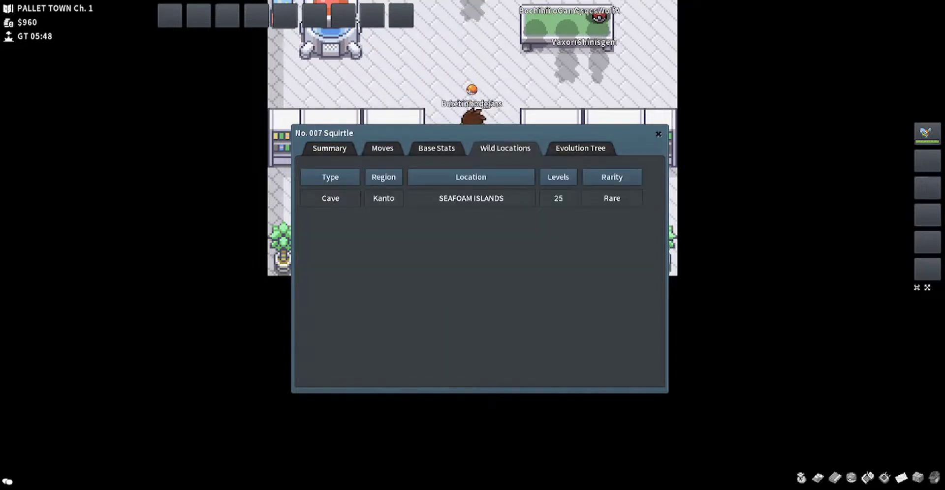
{"action": "left_click", "coordinate": [578, 148]}
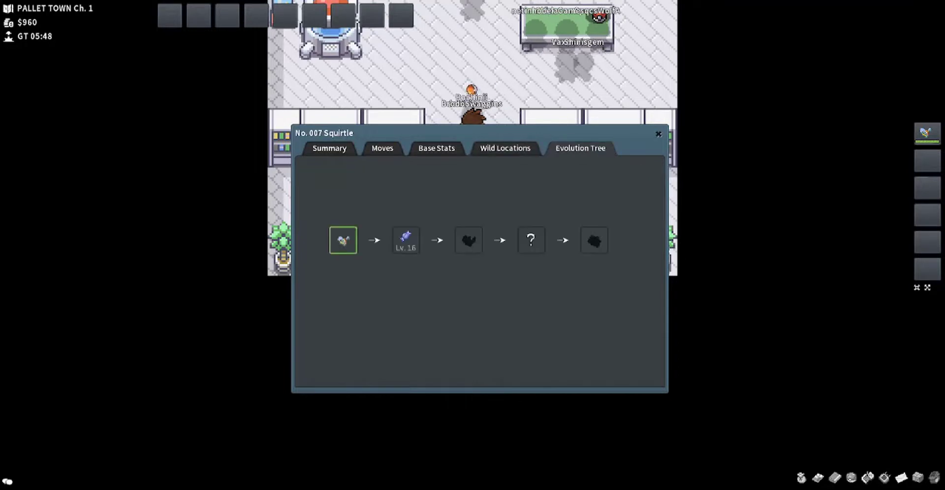
{"action": "left_click", "coordinate": [658, 134]}
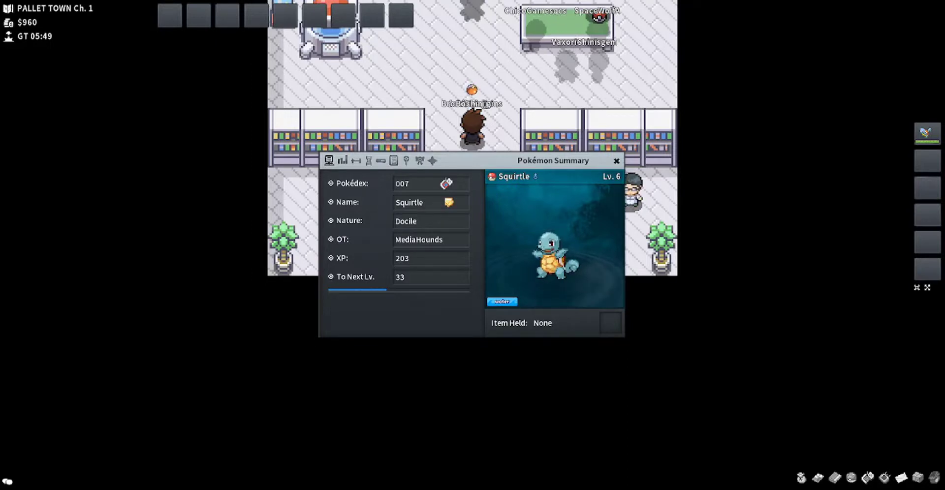
{"action": "left_click", "coordinate": [616, 161]}
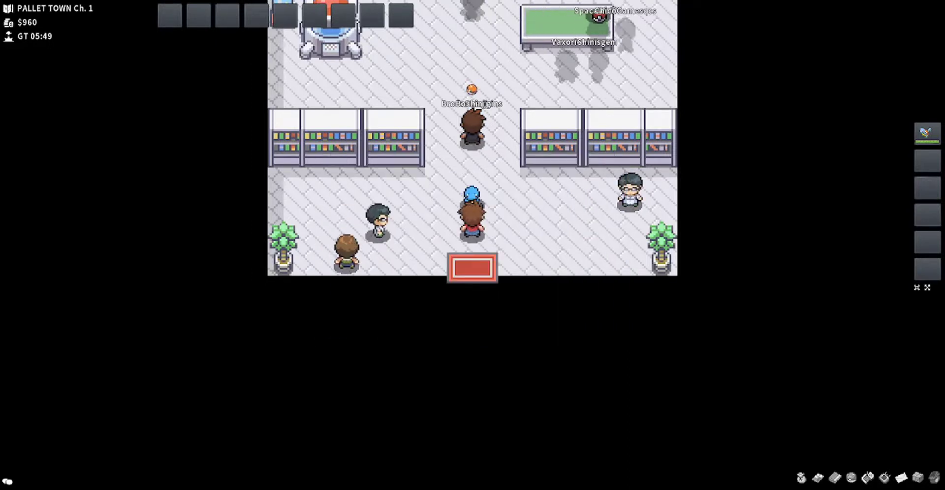